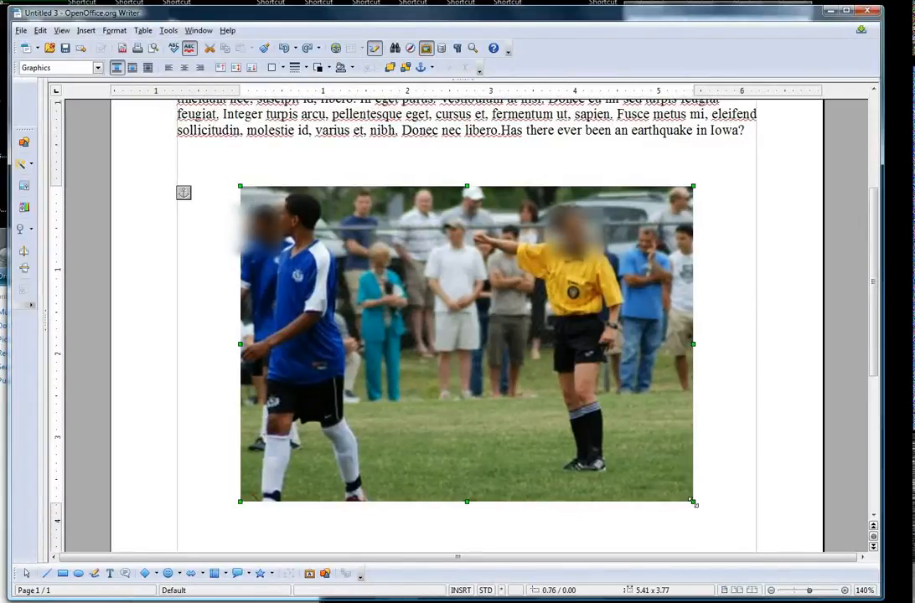
# Try a freehand resize, revert it, then bring up the photo's Picture settings on the Crop options.
pyautogui.moveTo(694, 343); pyautogui.dragTo(570, 347)
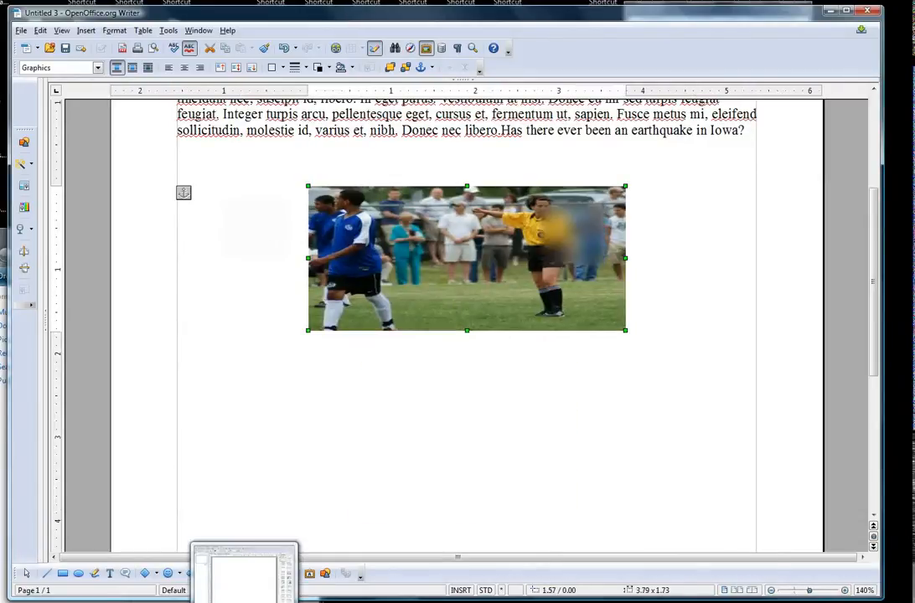
pyautogui.moveTo(625, 329); pyautogui.dragTo(694, 501)
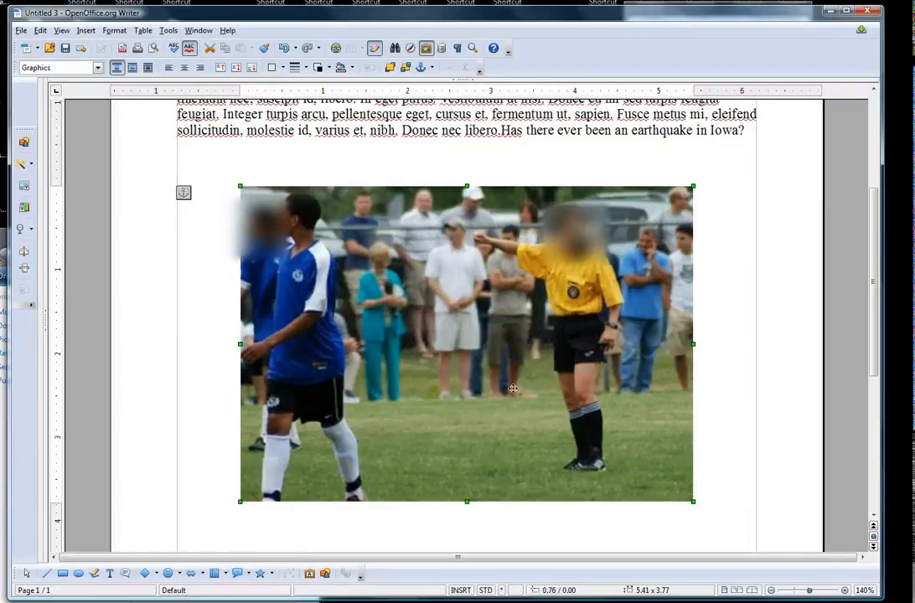
pyautogui.rightClick(513, 389)
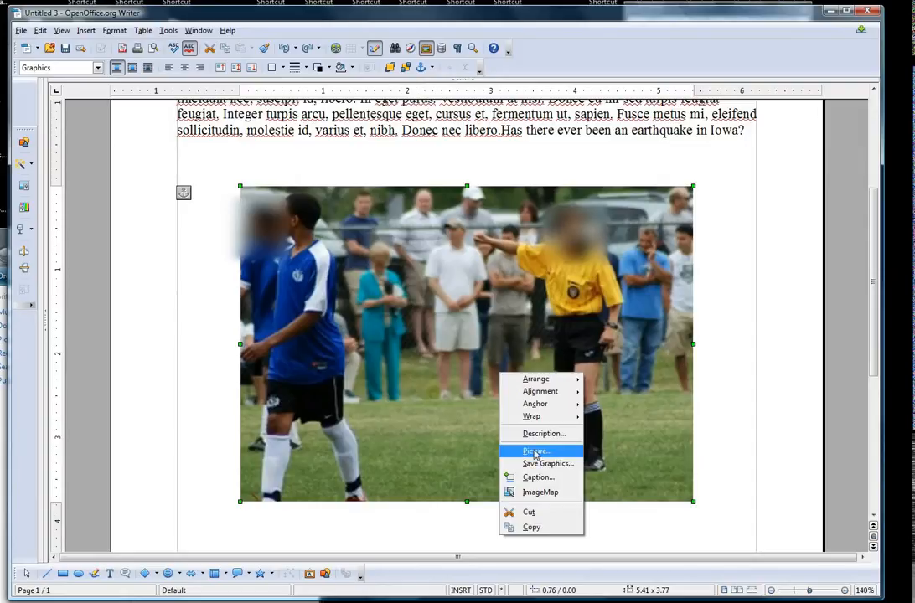
pyautogui.click(536, 451)
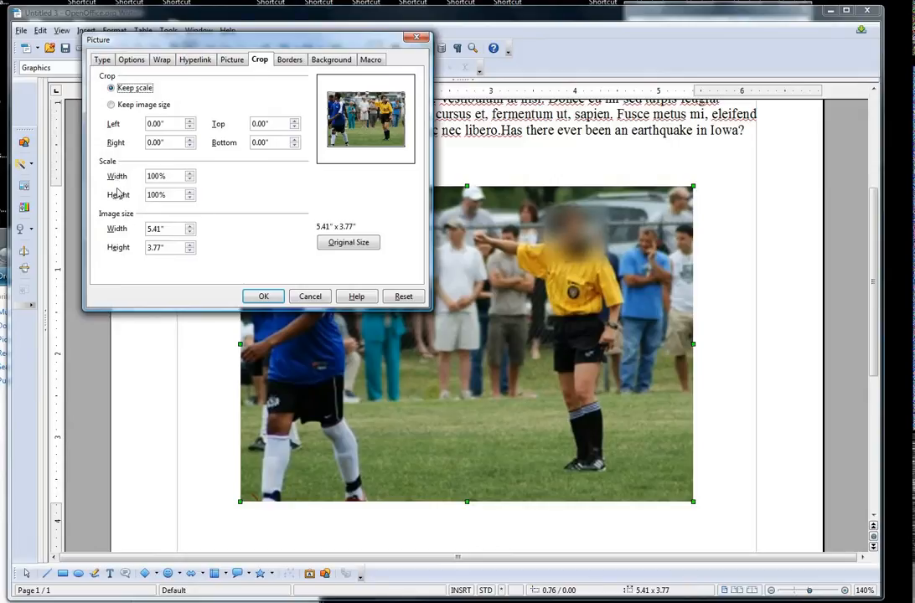
pyautogui.moveTo(171, 186)
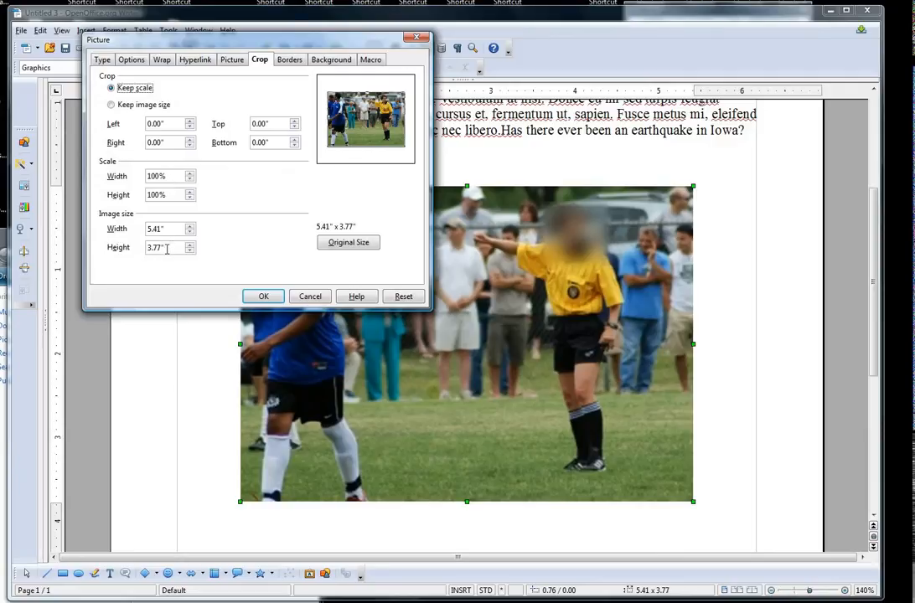
# Scale the photo proportionally to 66% with a 2.5 inch height and confirm.
pyautogui.write('2')
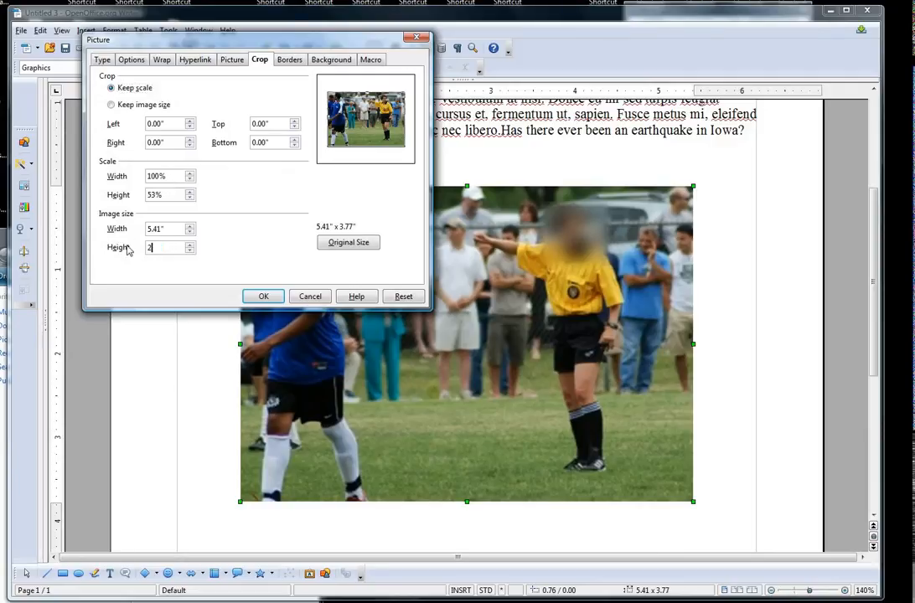
pyautogui.write('.50"')
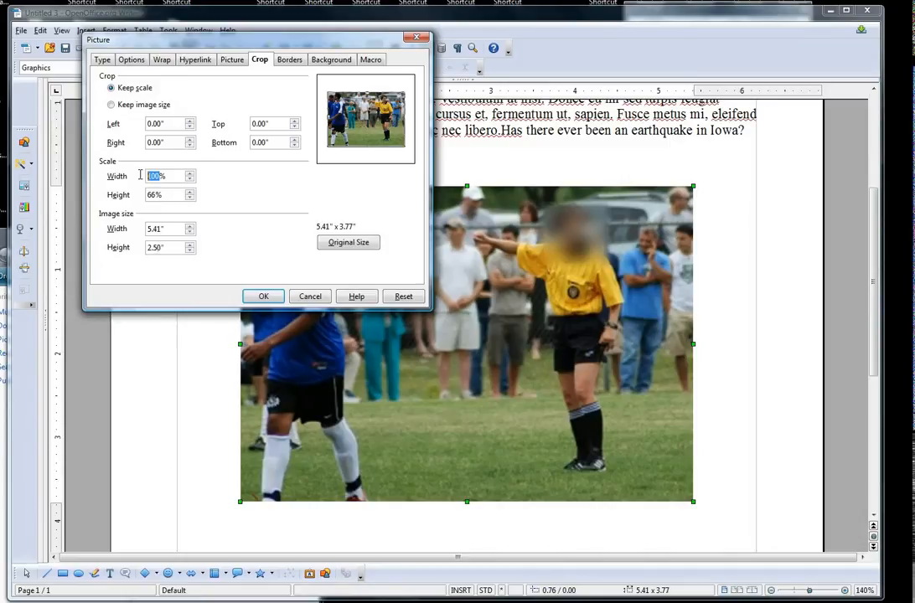
pyautogui.write('66%')
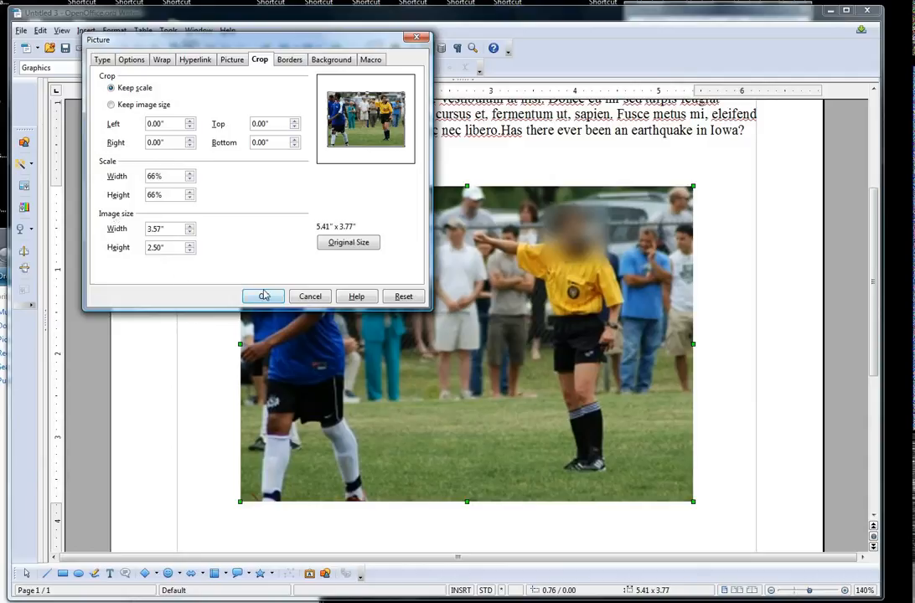
pyautogui.click(263, 294)
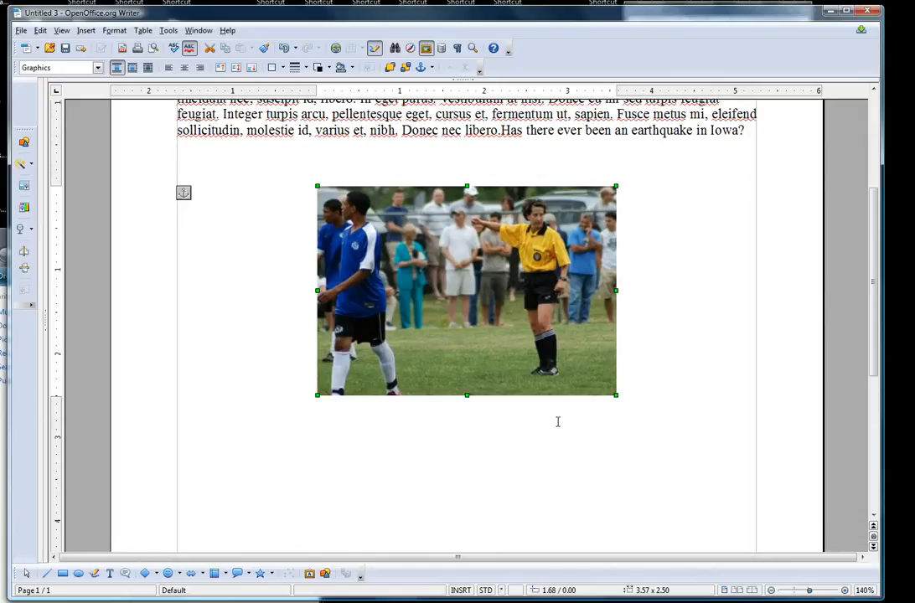
pyautogui.moveTo(270, 419)
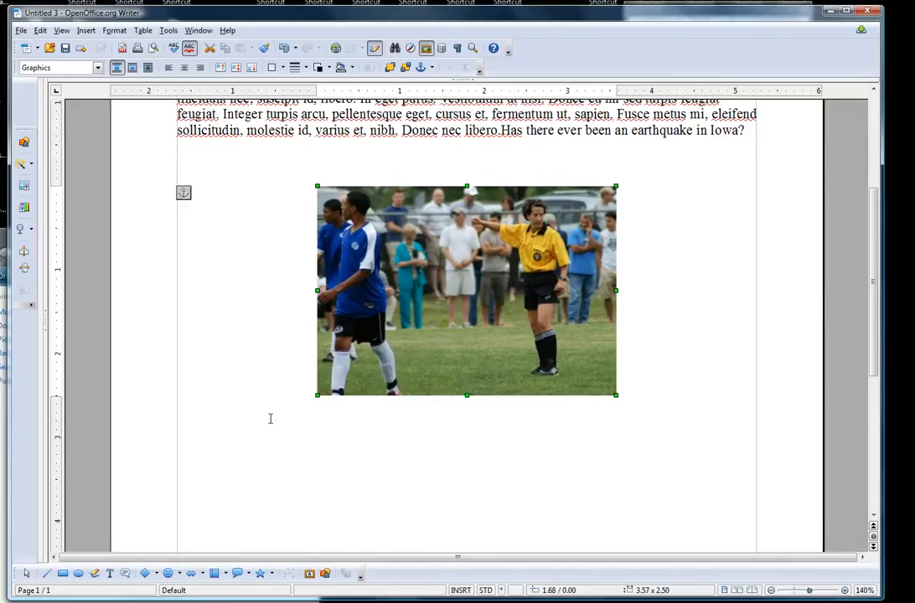
# Bring up the options for the resized 66% photo again.
pyautogui.rightClick(479, 260)
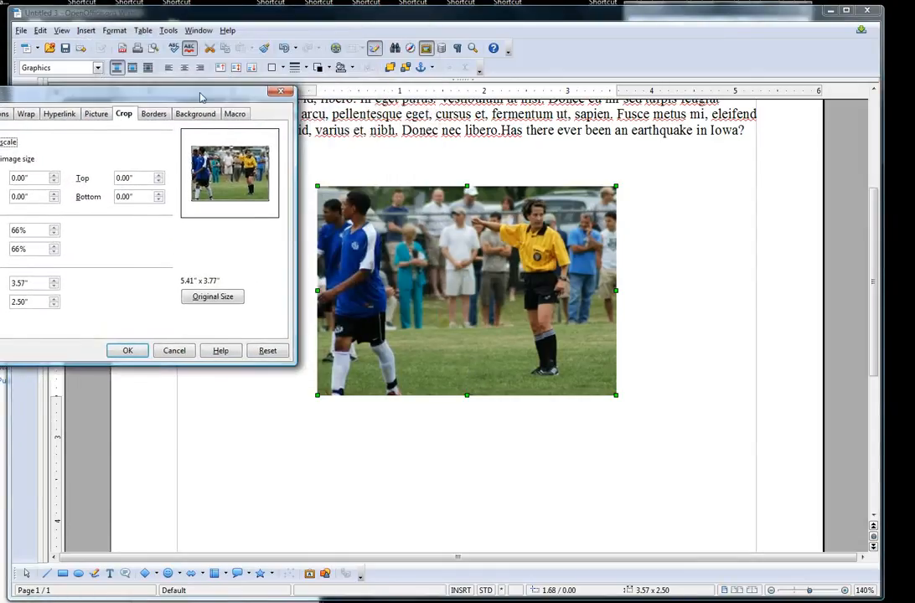
pyautogui.moveTo(174, 87)
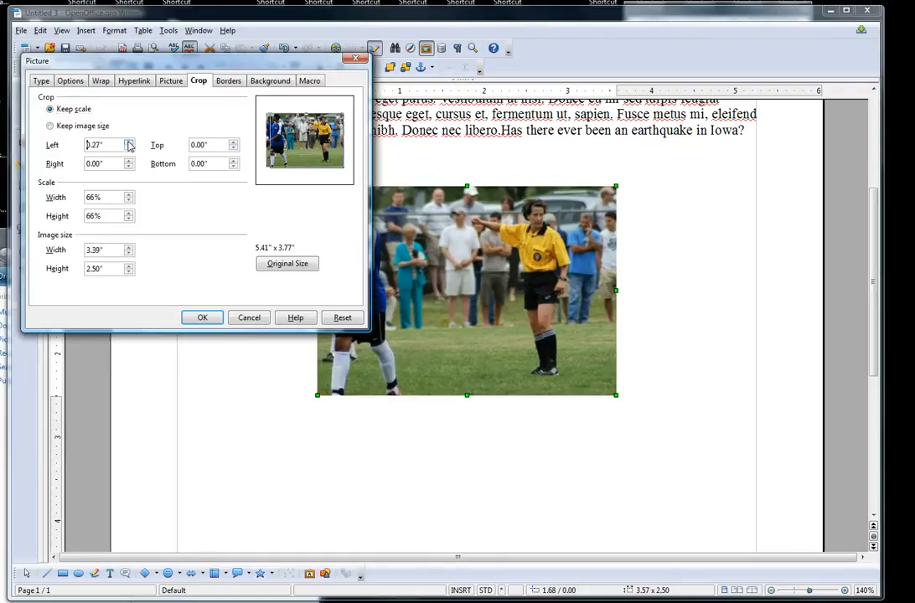
# Raise the Left crop to about 2.43 inches so only the referee remains, and confirm.
pyautogui.click(131, 141)
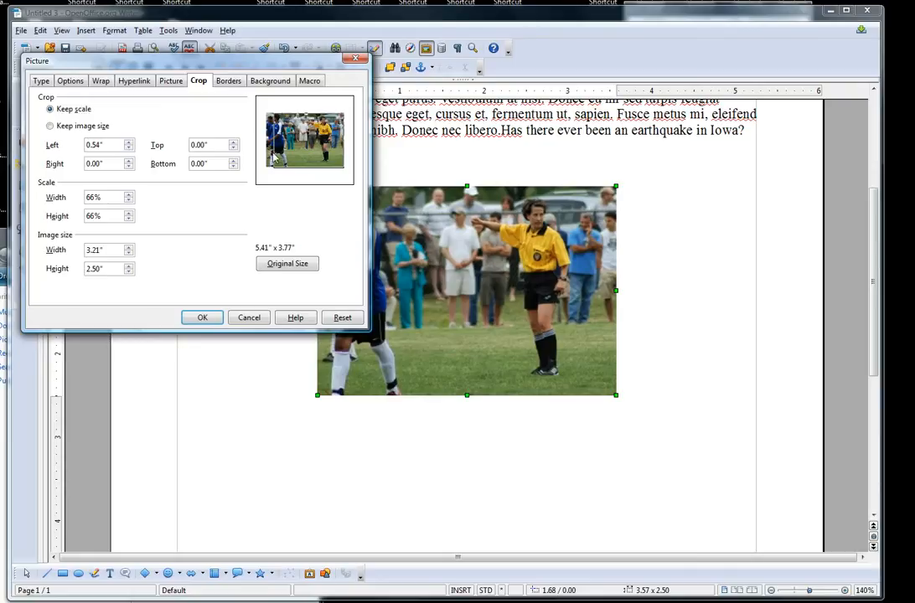
pyautogui.moveTo(258, 178)
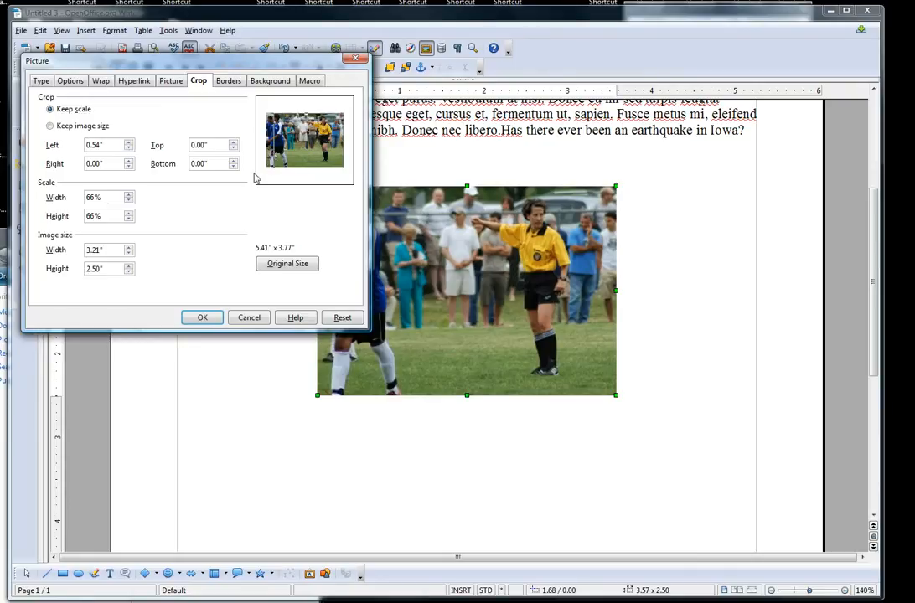
pyautogui.moveTo(274, 149)
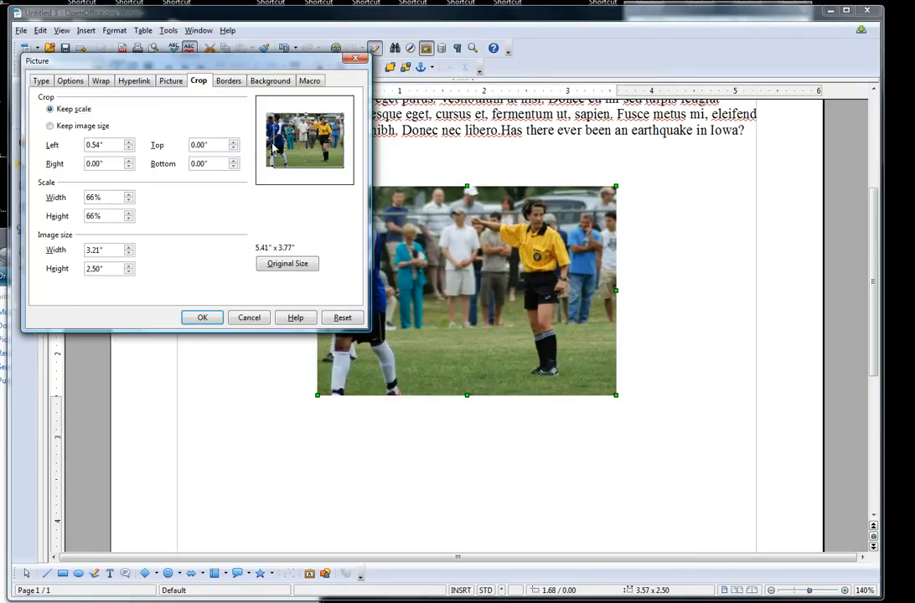
pyautogui.click(129, 141)
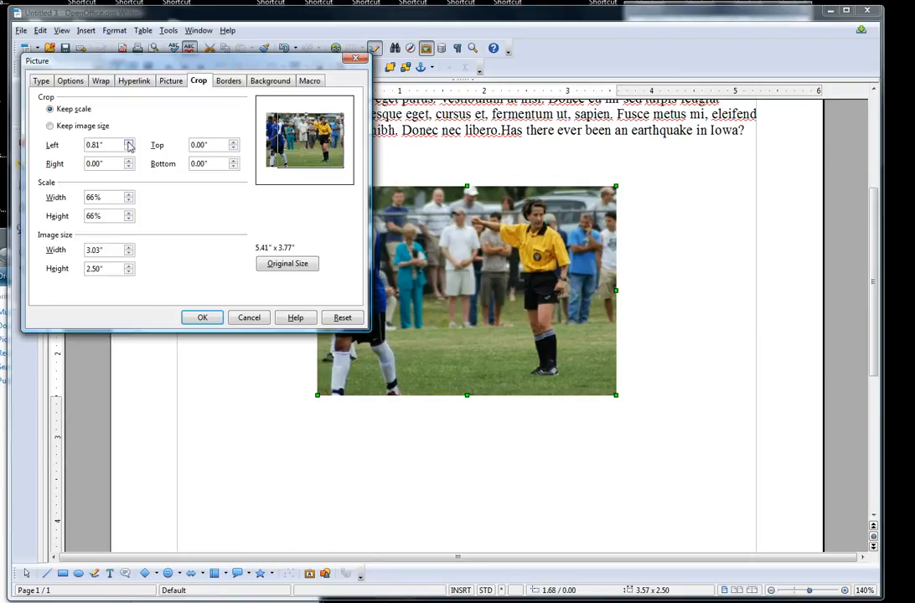
pyautogui.click(129, 141)
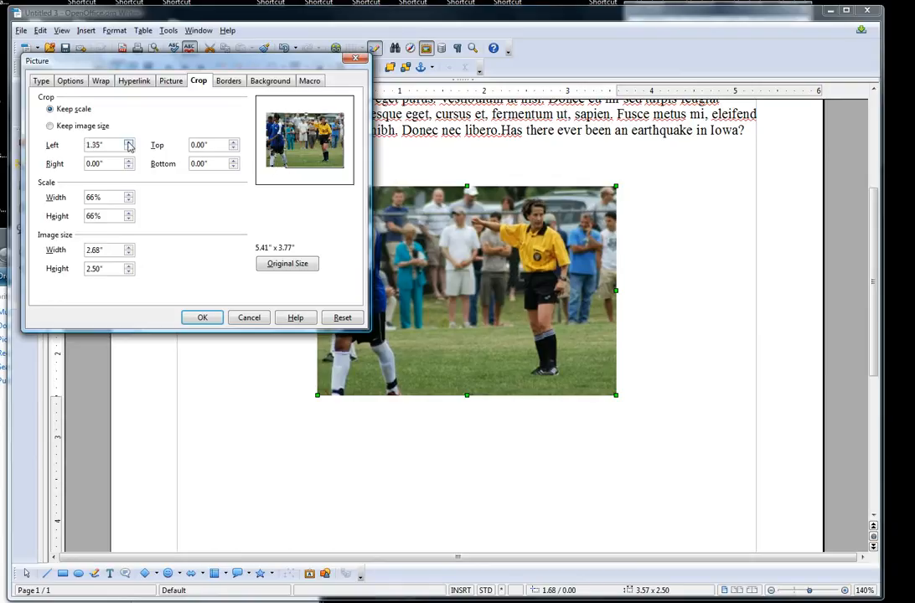
pyautogui.click(129, 141)
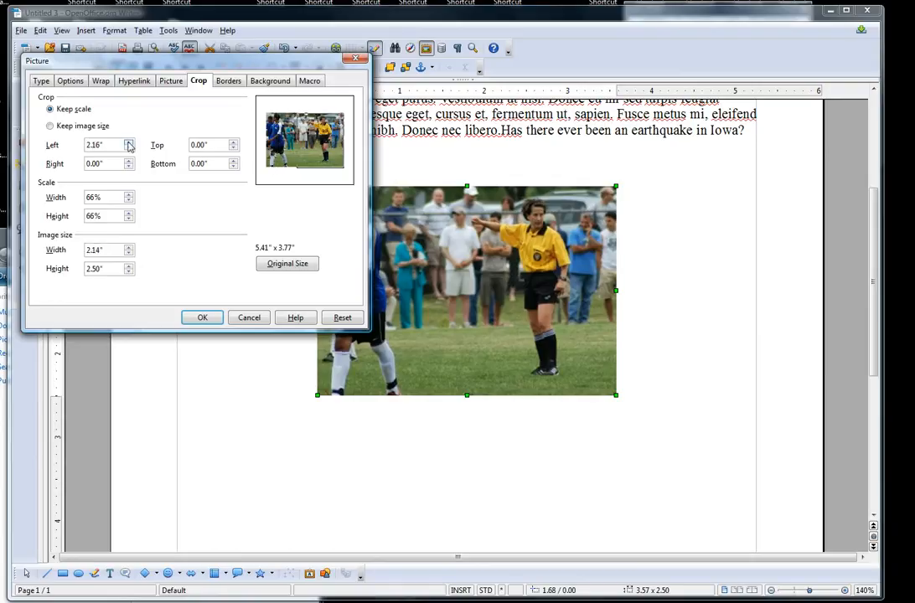
pyautogui.click(129, 147)
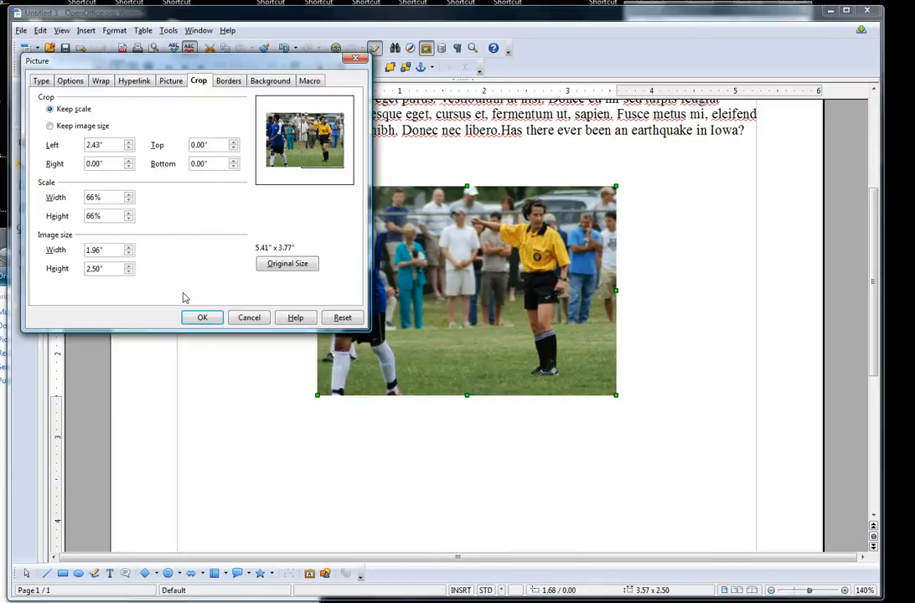
pyautogui.click(201, 317)
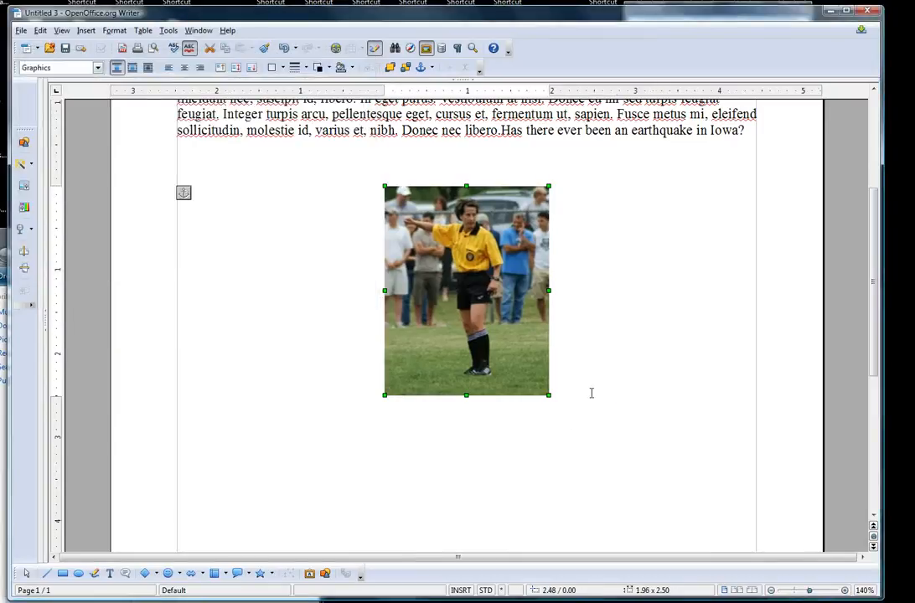
pyautogui.moveTo(308, 466)
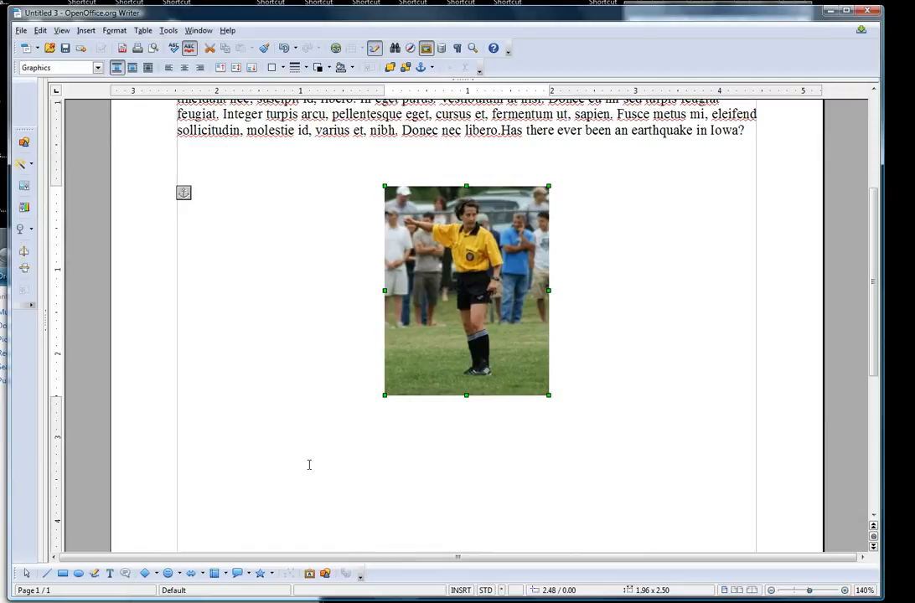